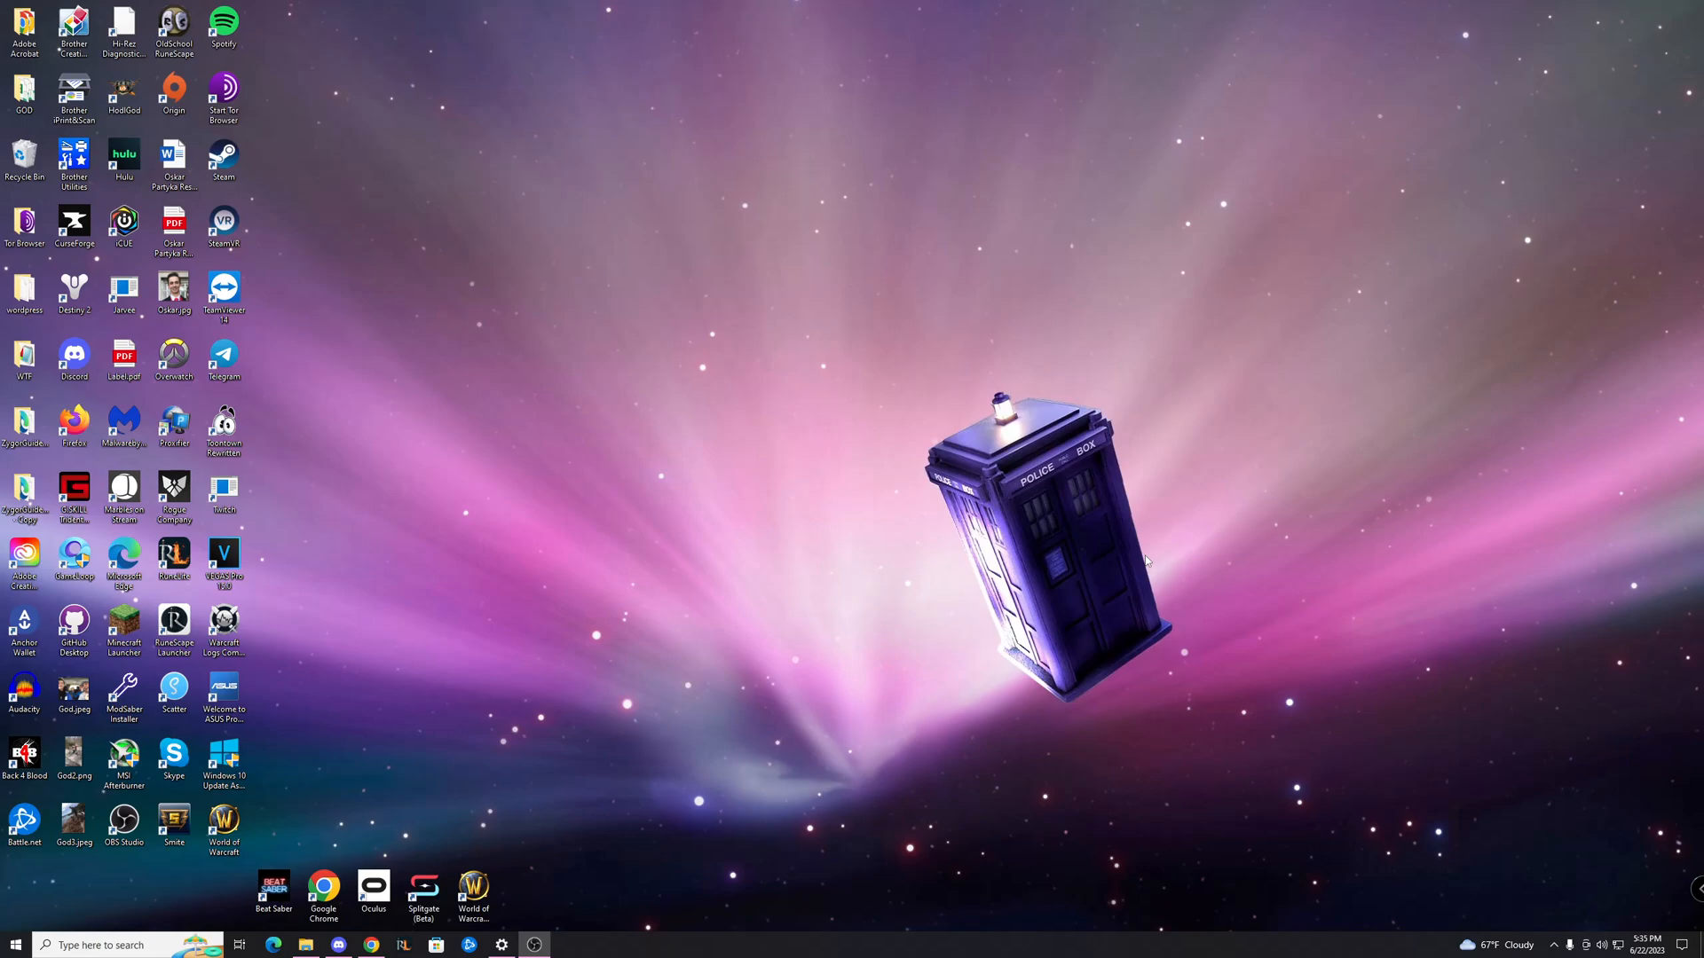
Step: Choose CONTINUE under See open tickets to open NVIDIA sign-in in a new tab
left_click(370, 944)
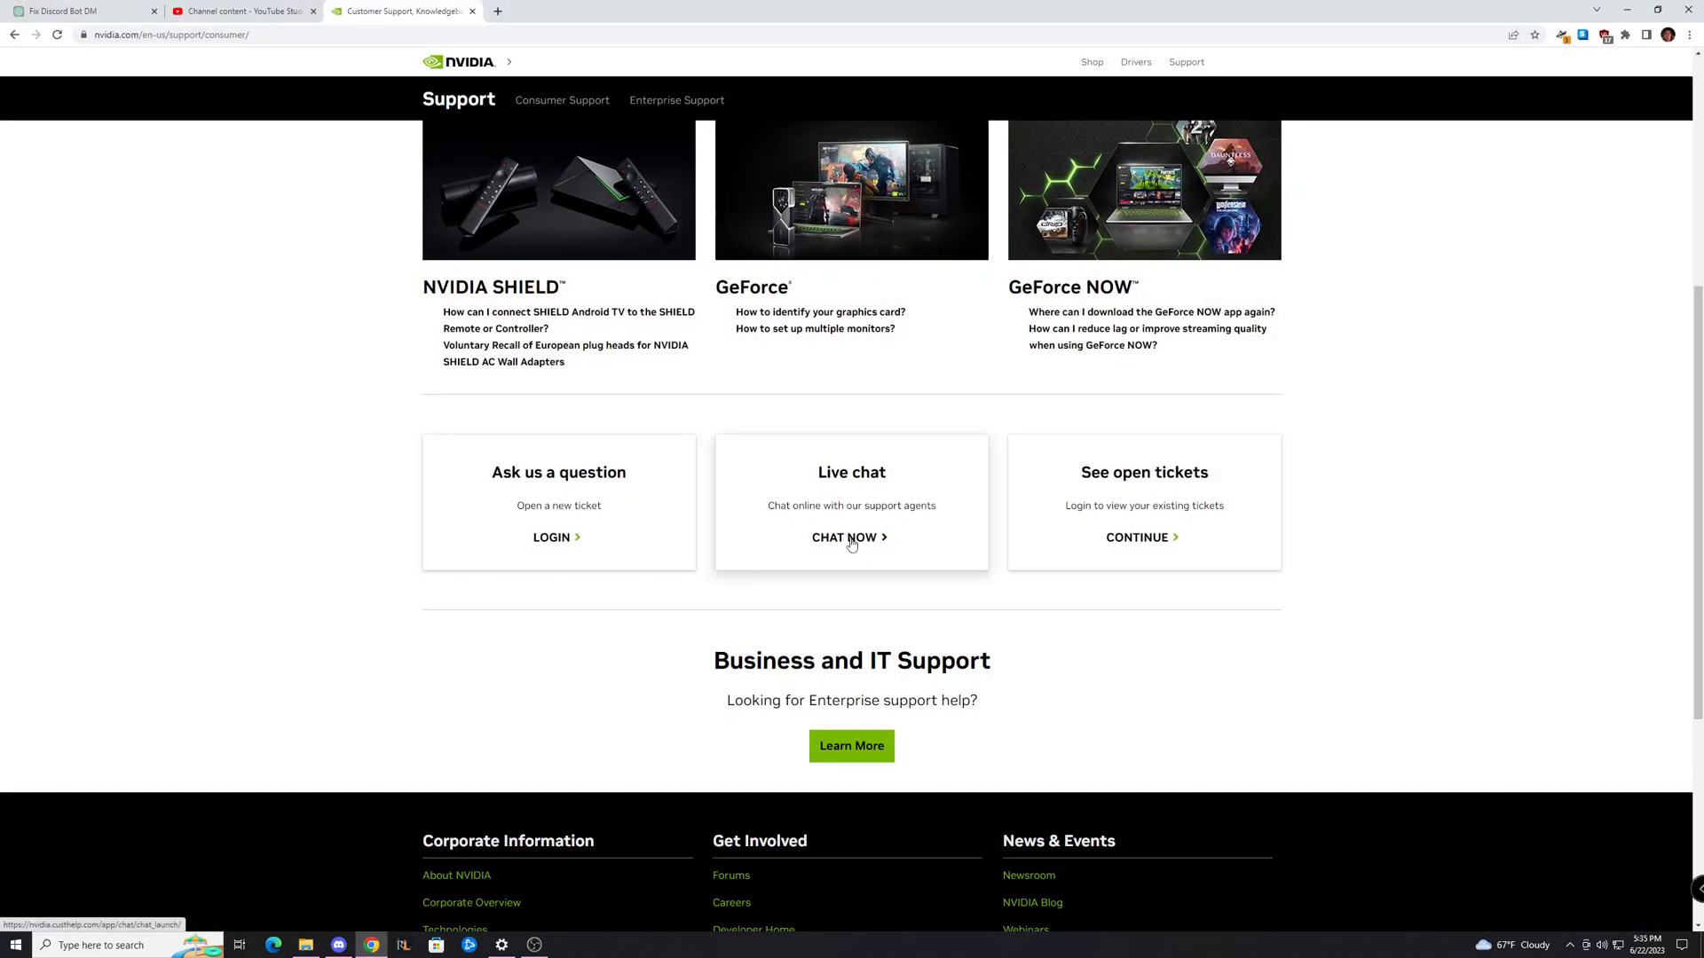
left_click(1135, 537)
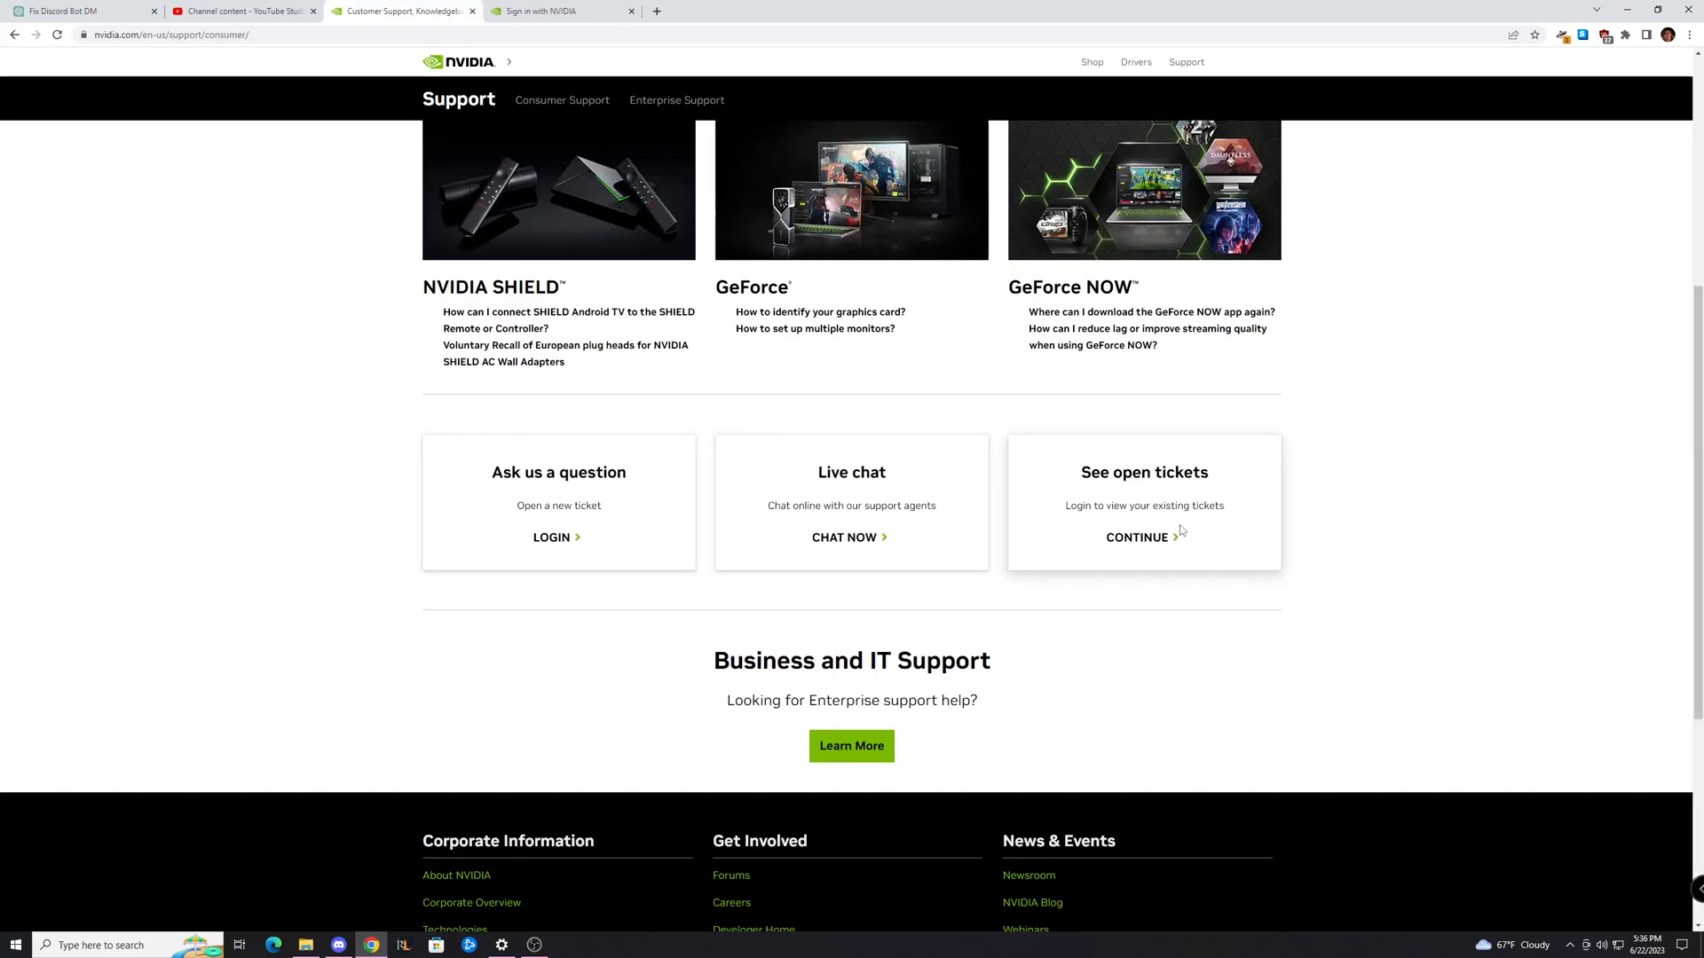
mouse_move(537, 10)
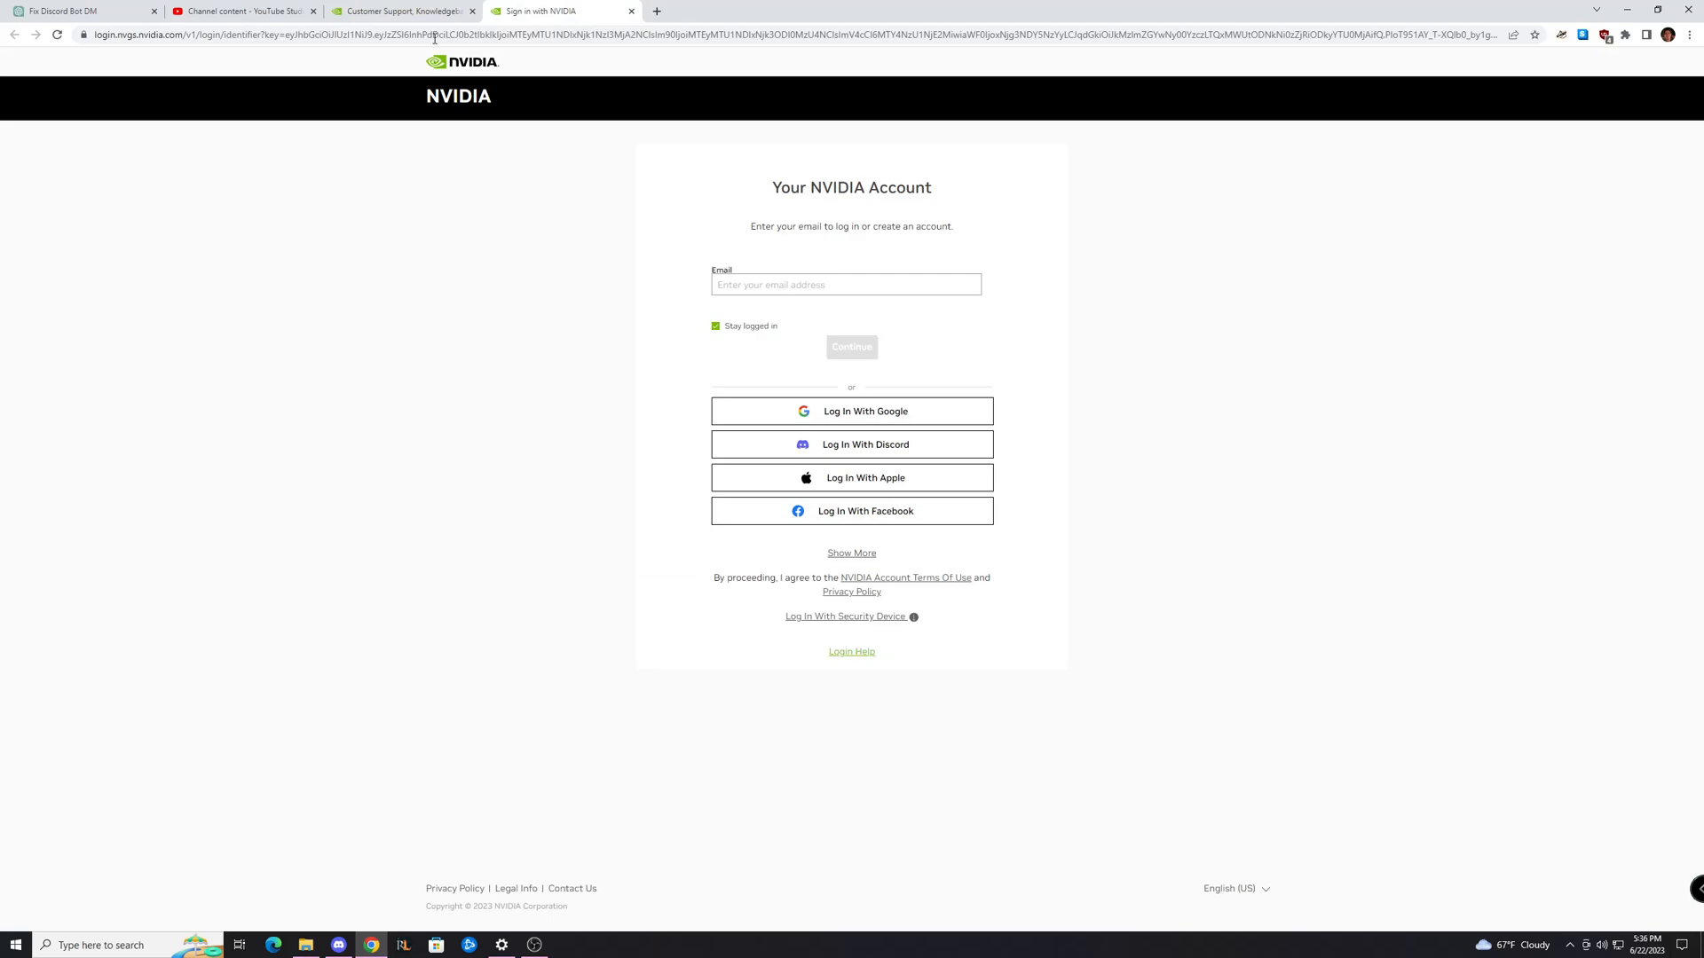
Step: Switch to the 'Sign in with NVIDIA' tab to view the email and social login form
left_click(402, 11)
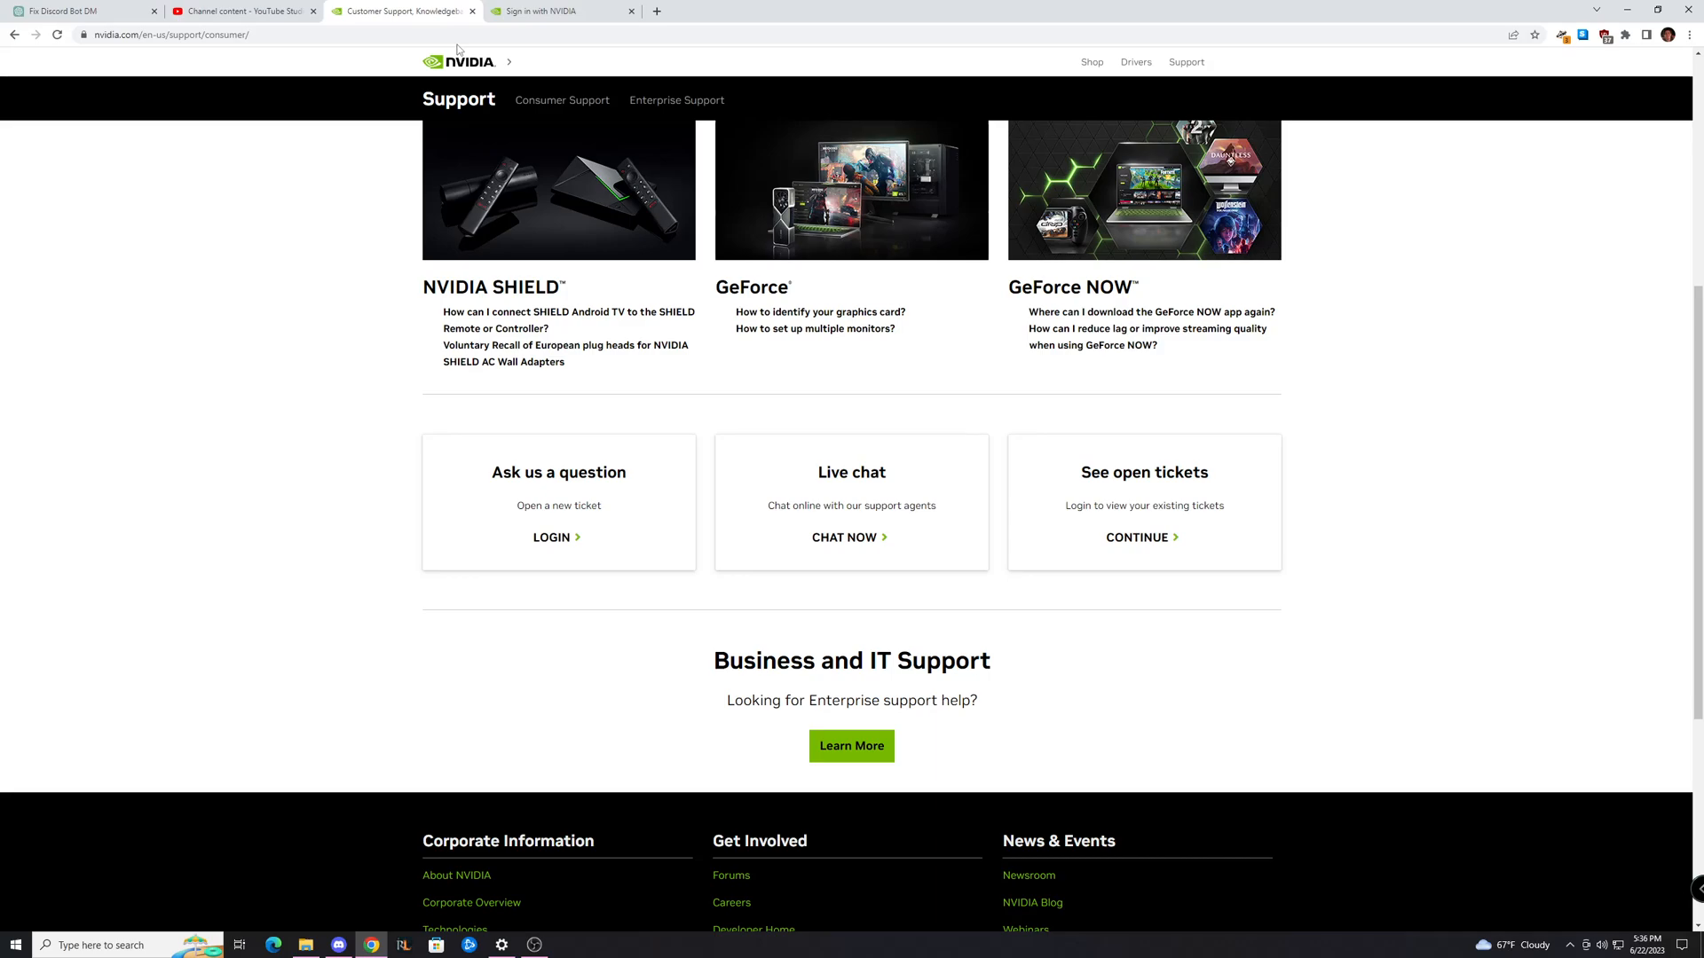
mouse_move(778, 130)
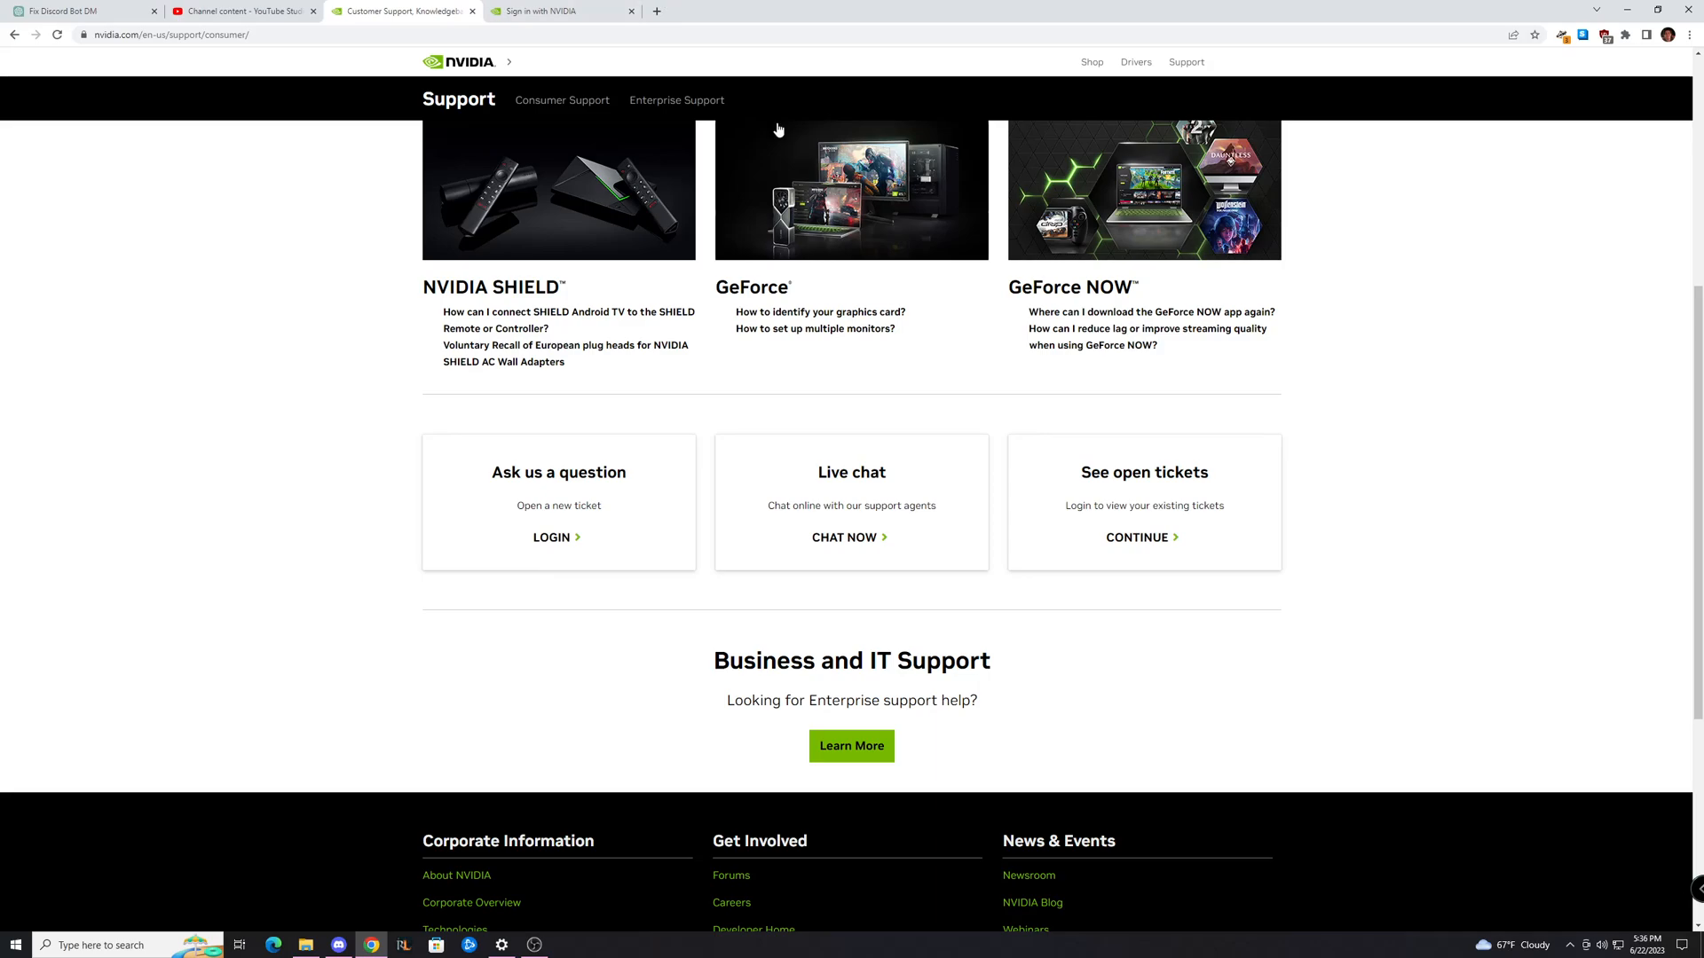
mouse_move(843, 543)
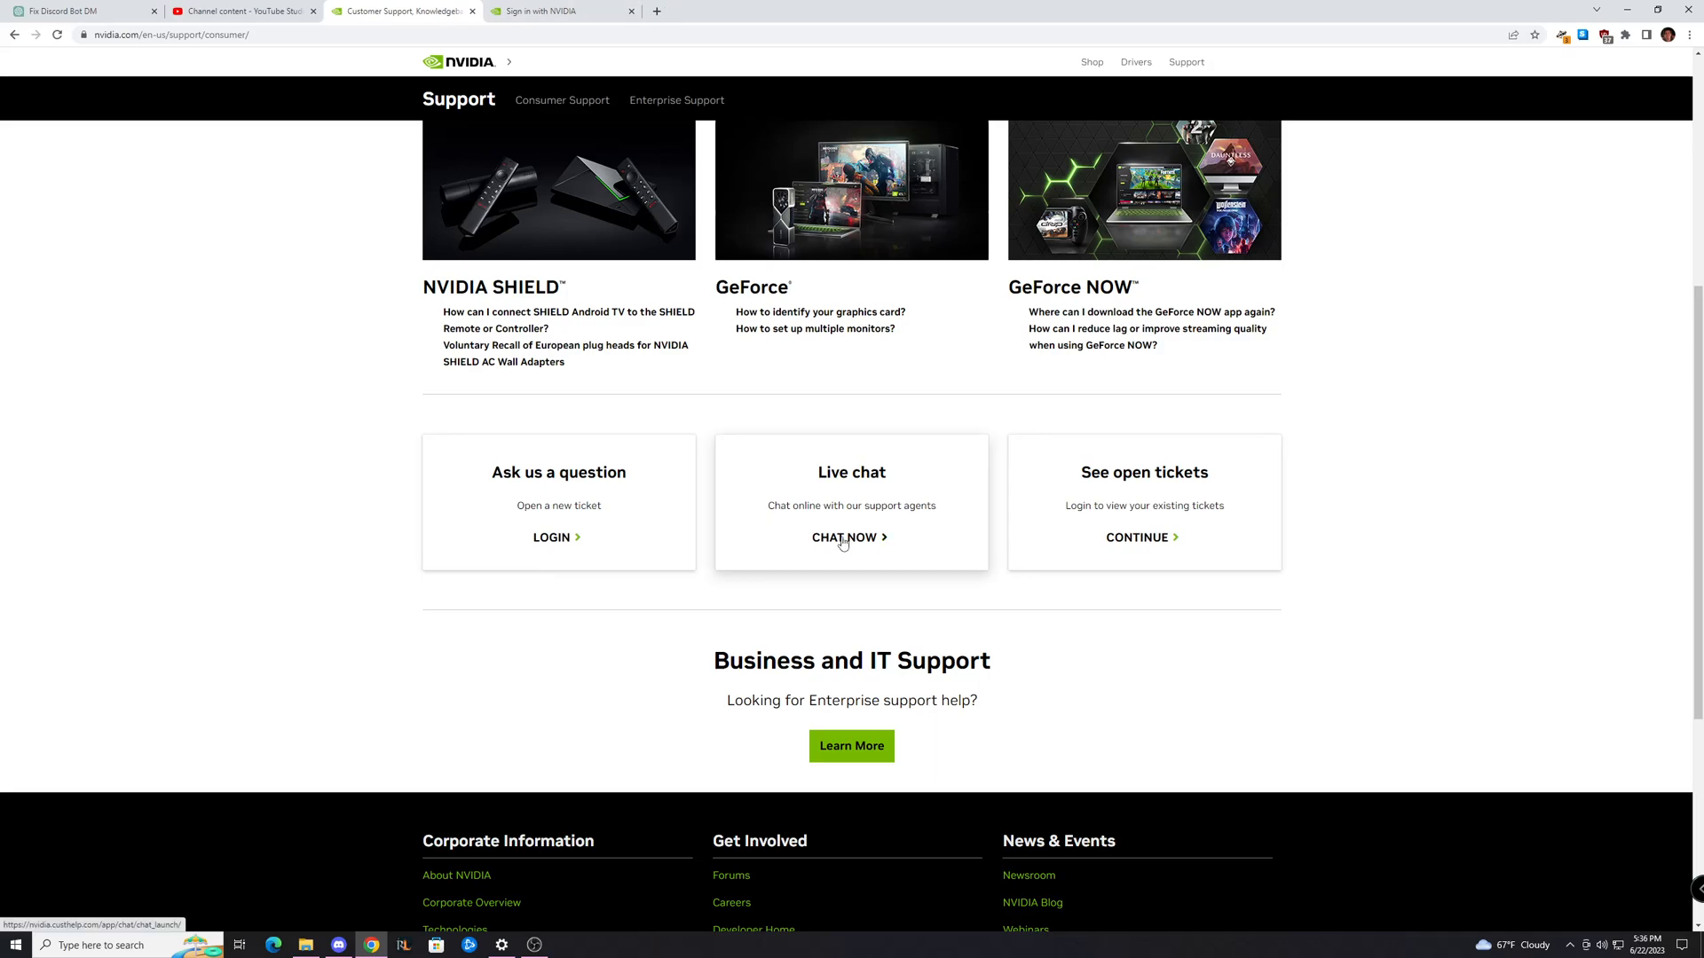